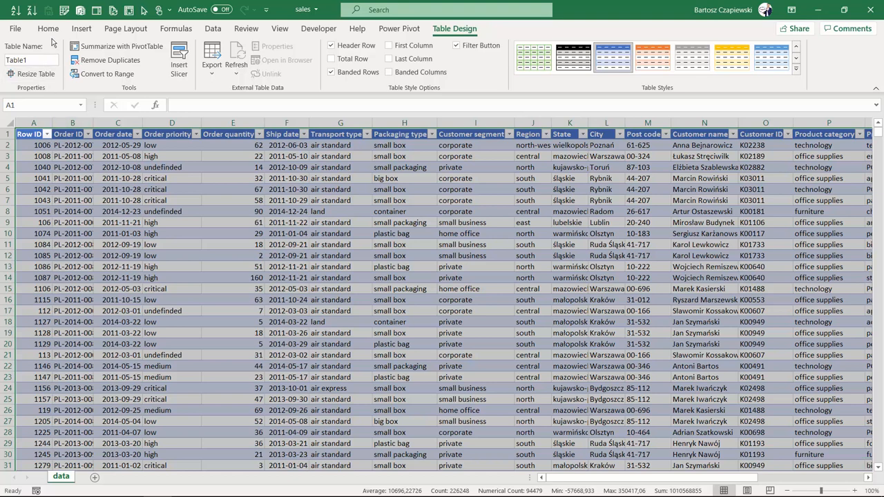
Select cell C4 in the sales table and start a PivotTable From Table/Range on Table1
click(47, 29)
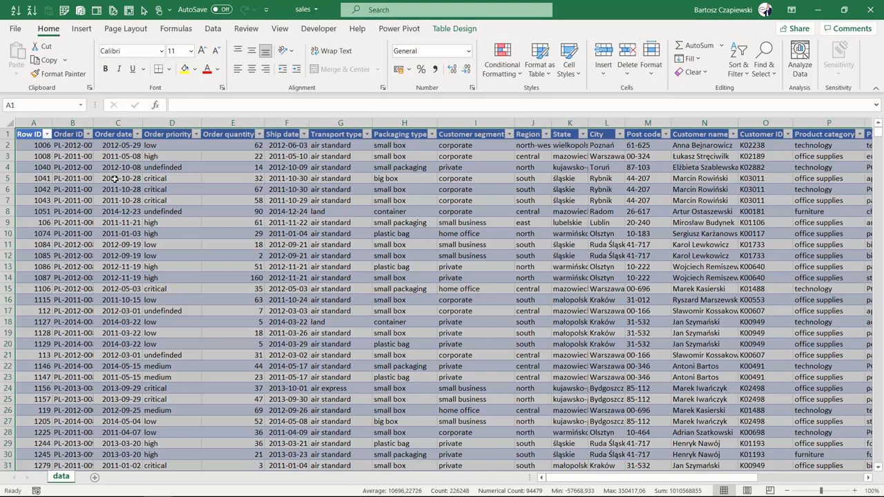
click(114, 167)
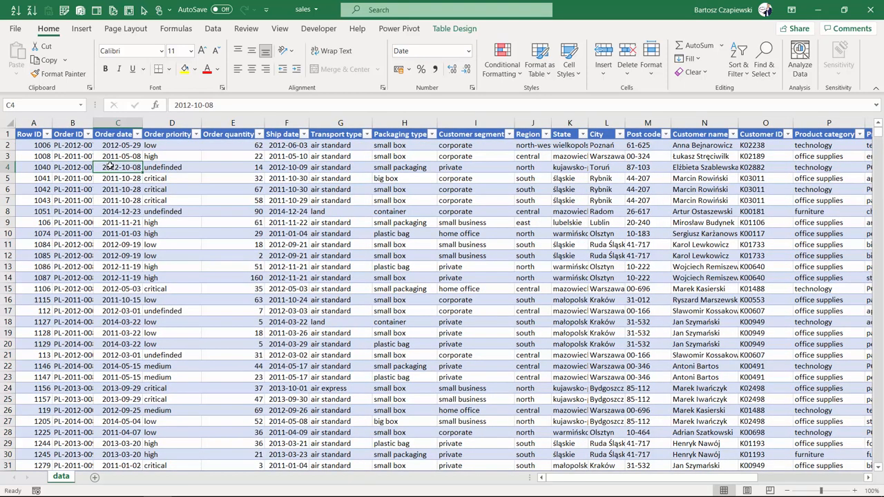
key(alt)
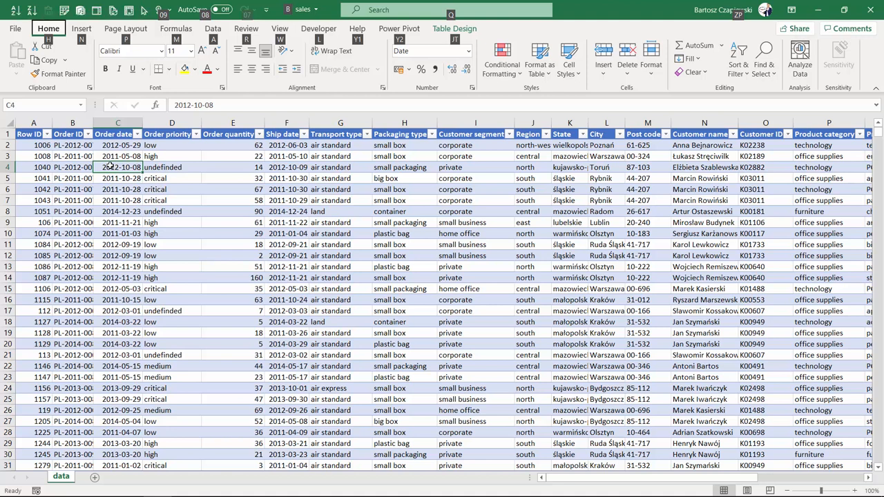
click(81, 28)
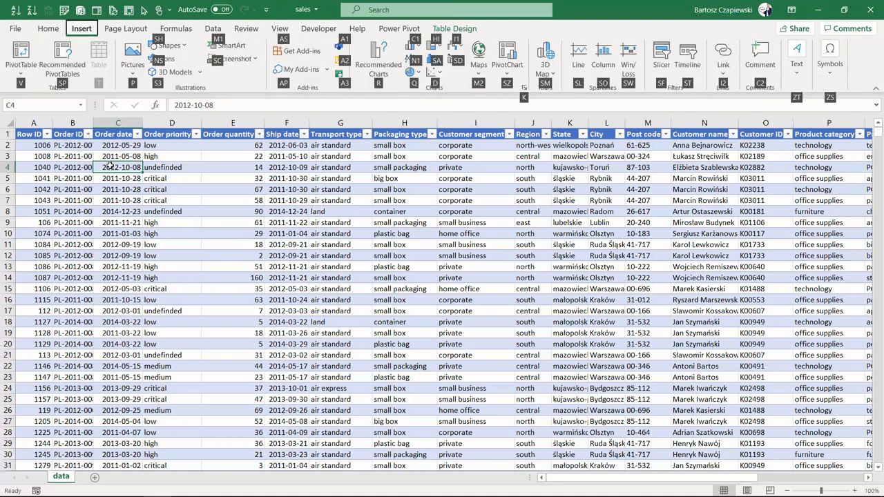
click(20, 59)
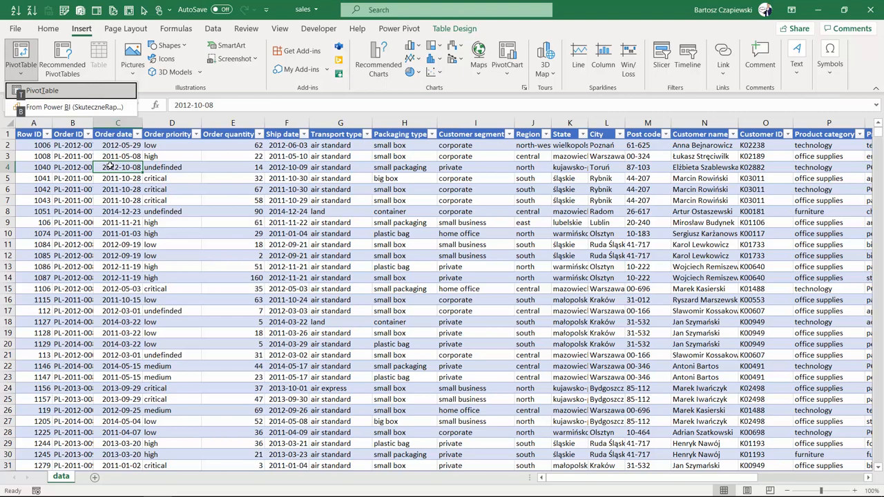
click(21, 58)
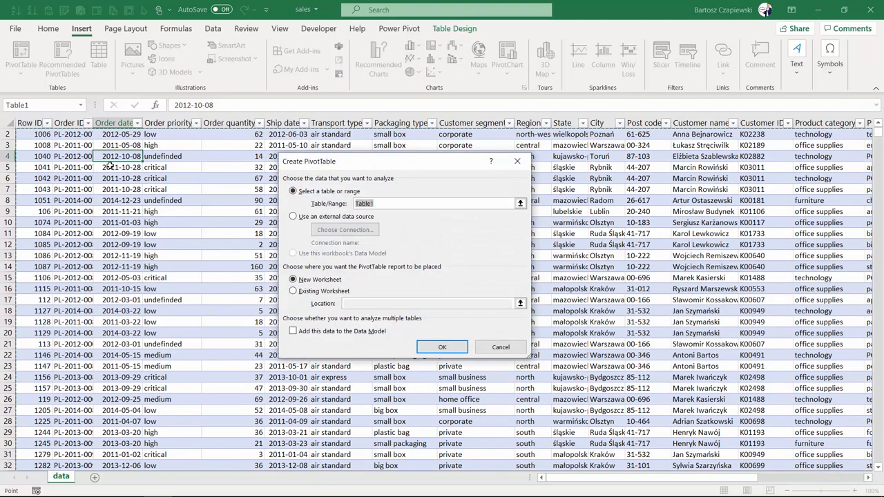
Cancel the first dialog, then create PivotTable2 from Table1 on new worksheet Sheet1
click(500, 347)
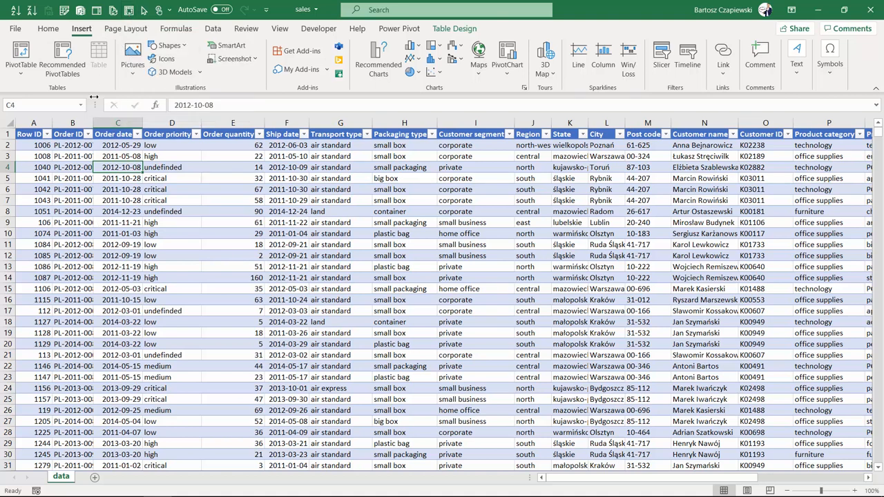
mouse_move(129, 11)
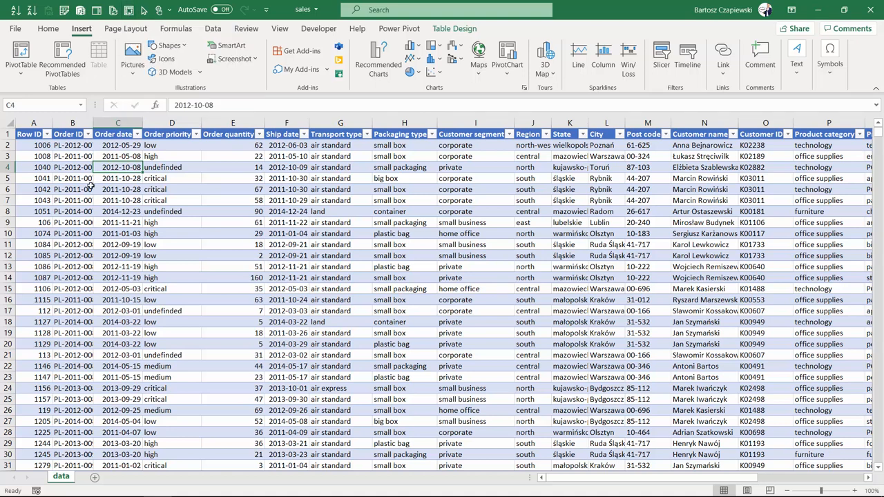
key(alt)
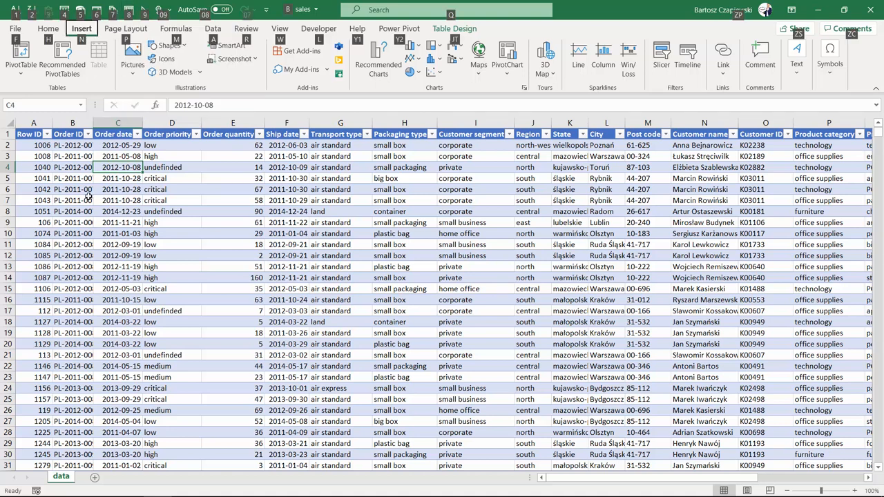
mouse_move(106, 218)
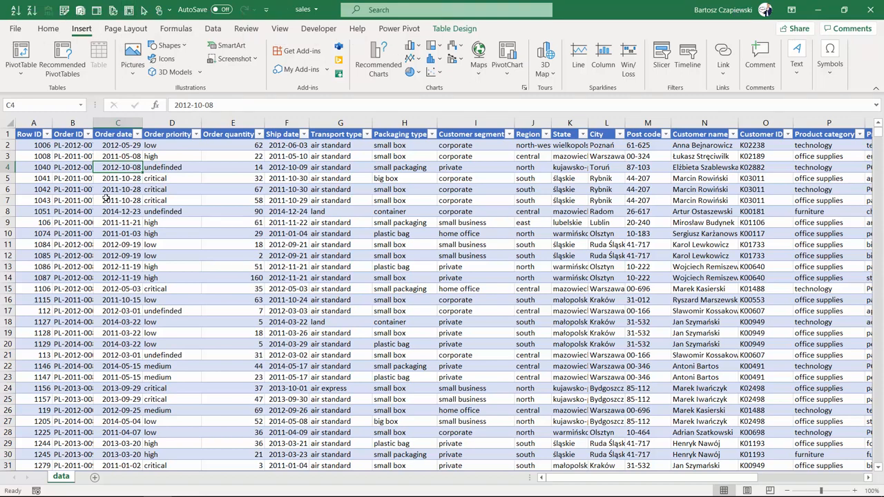
click(20, 59)
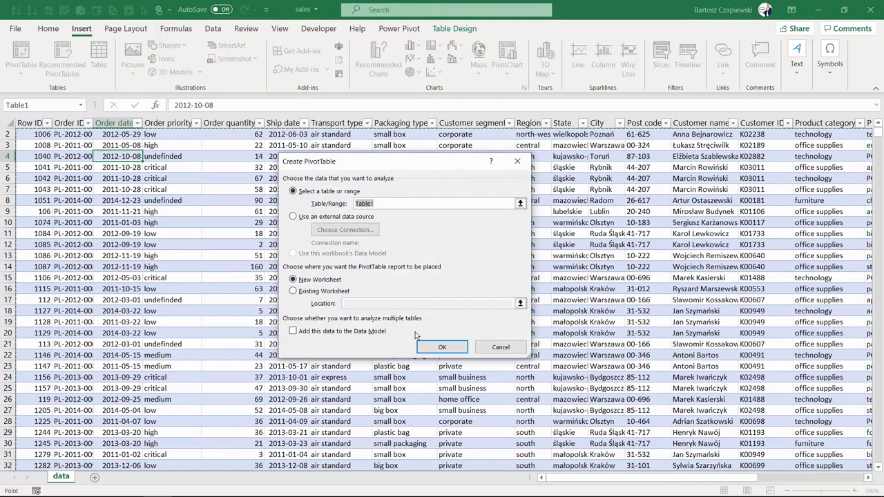
click(442, 347)
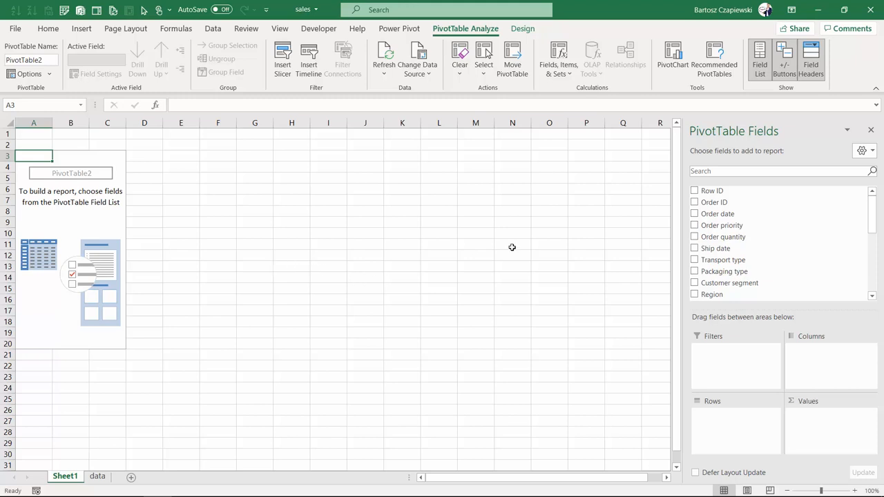
Add Product category and Product sub-category as rows and Sales as summed values
scroll(down, 3)
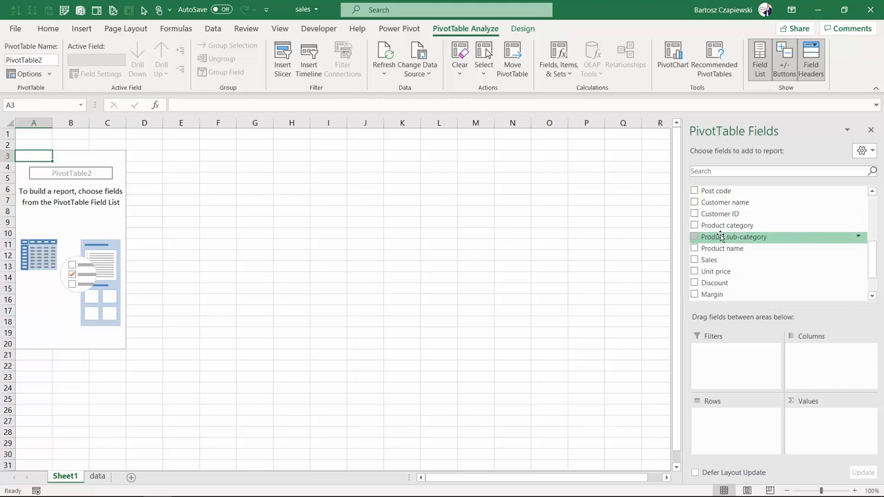
click(694, 225)
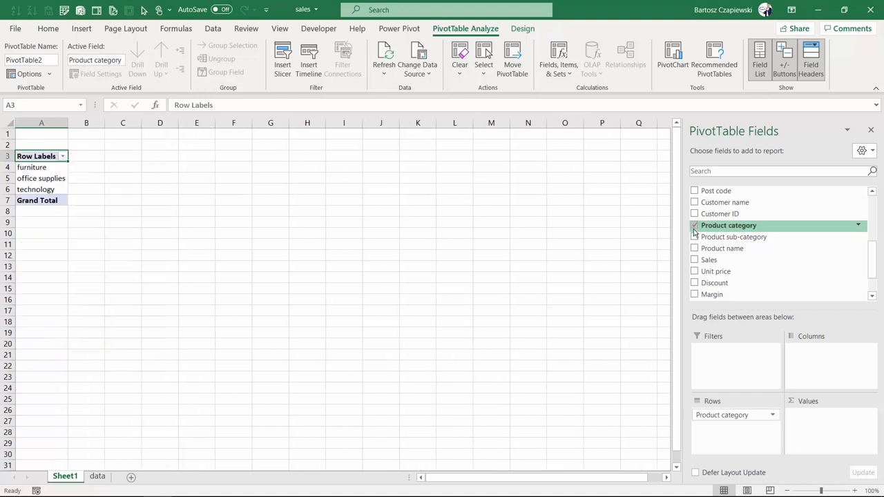
click(694, 237)
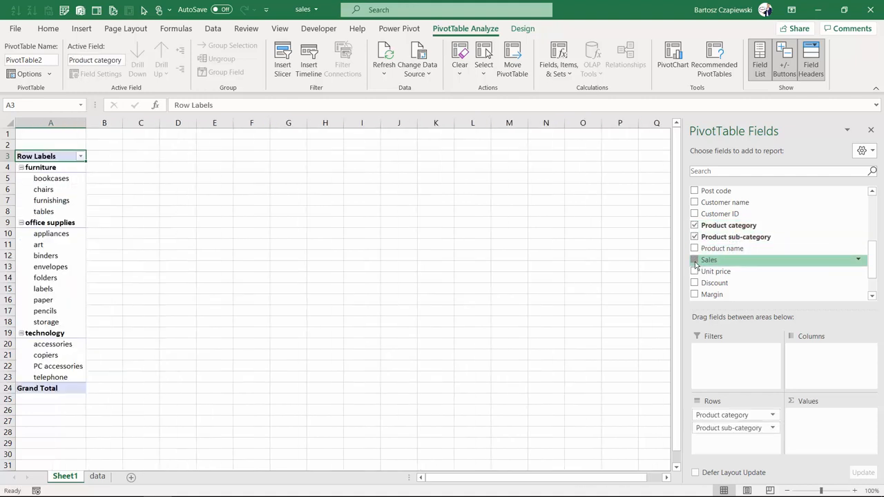
click(694, 260)
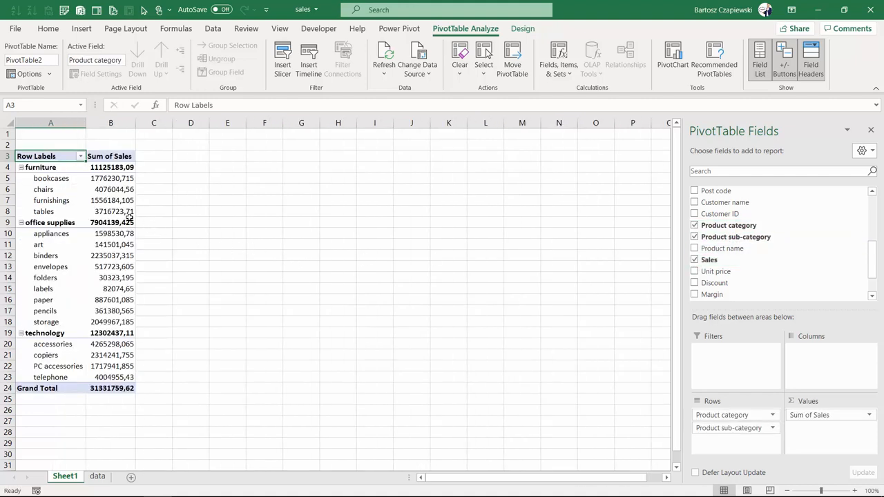
mouse_move(161, 176)
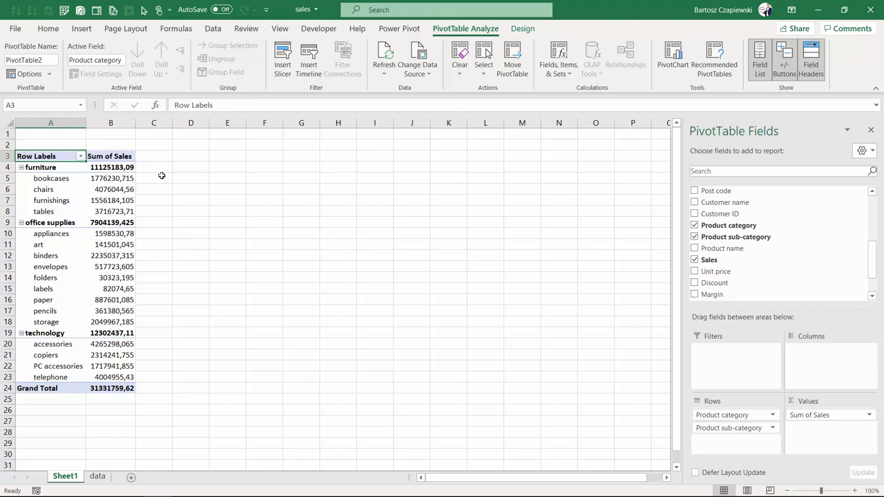
Format Sum of Sales as whole numbers with thousand separators
right_click(111, 167)
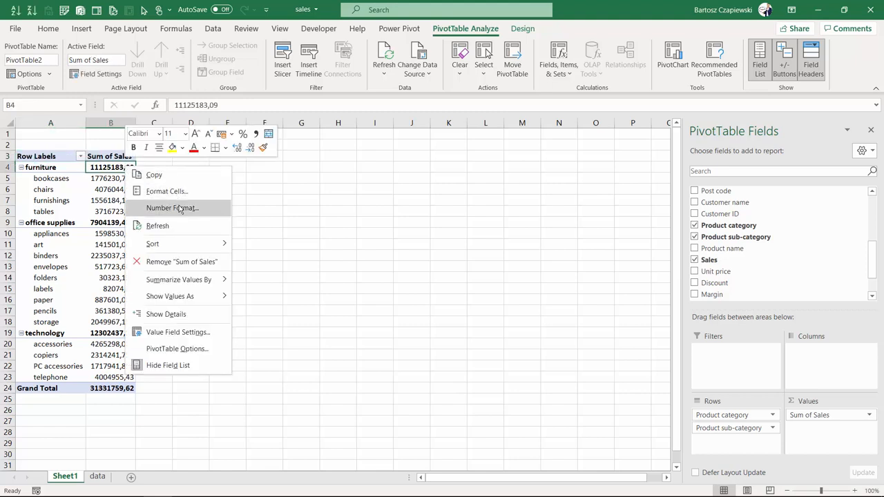
click(172, 208)
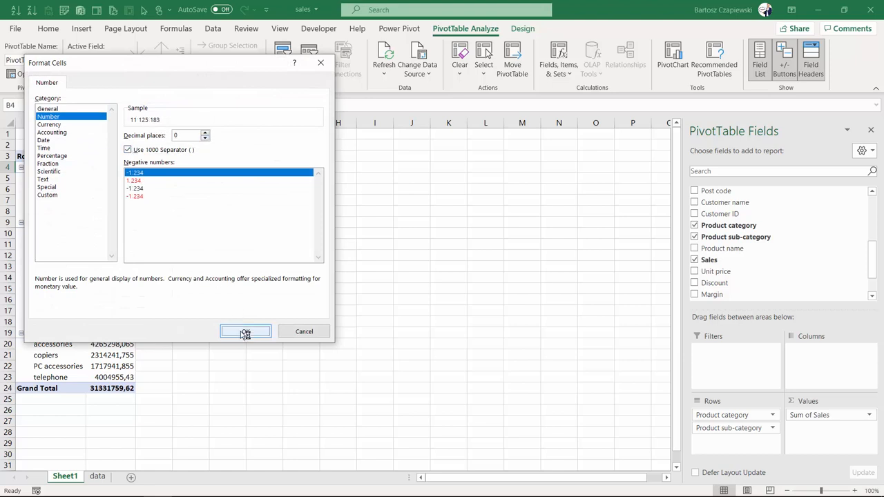
click(245, 332)
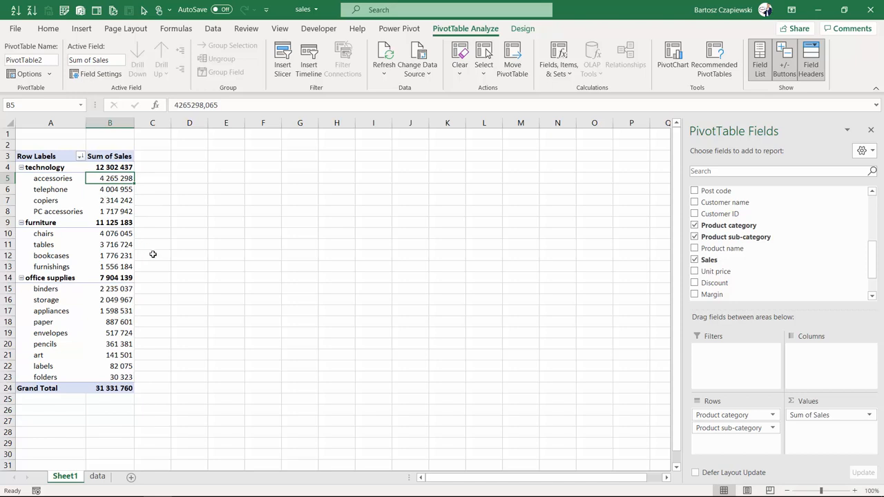
mouse_move(114, 327)
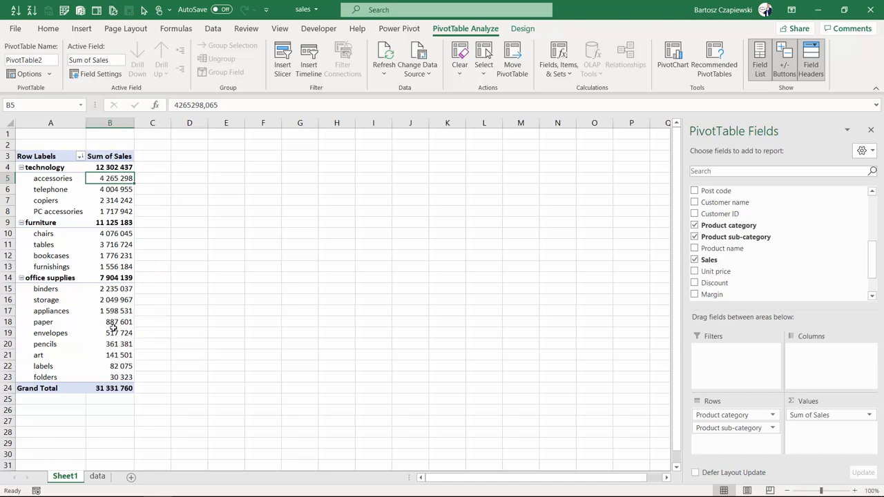
Select the envelopes through folders row labels in cells A19:A23
drag(109, 333, 109, 377)
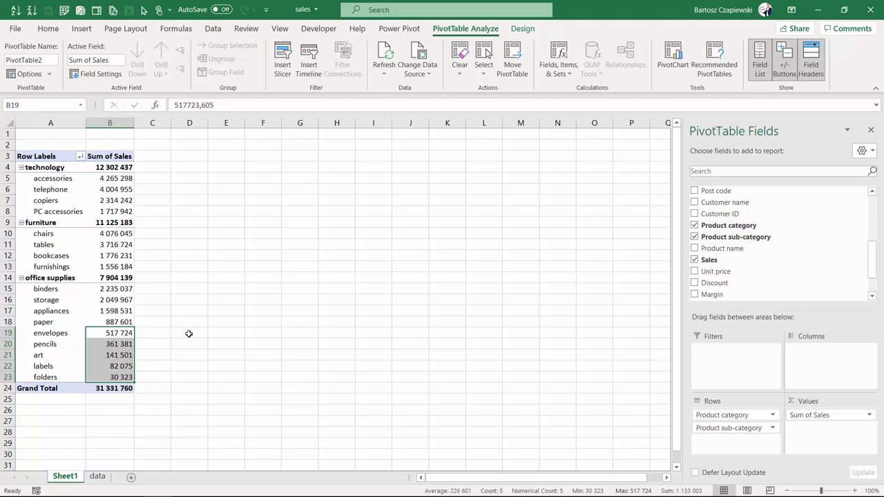
mouse_move(112, 351)
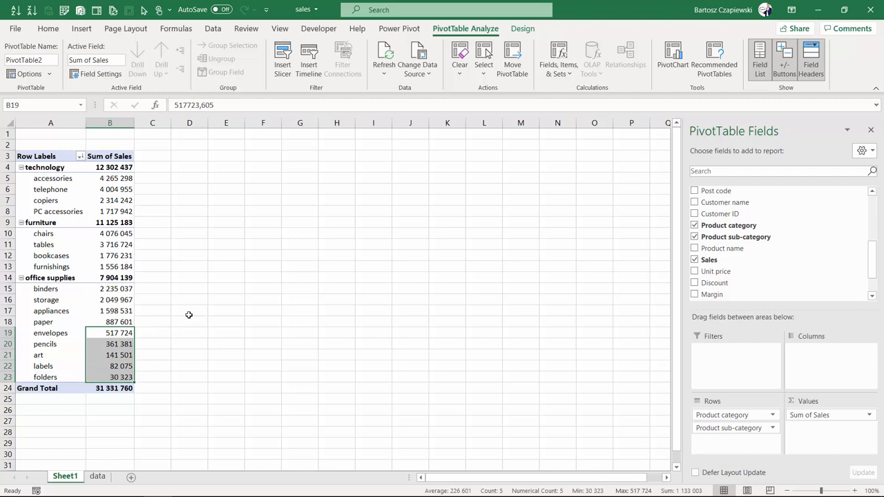
mouse_move(125, 183)
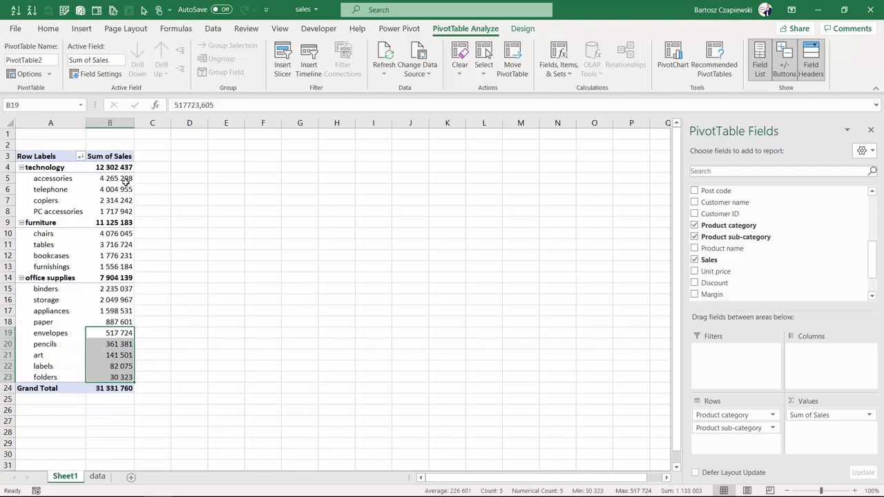
mouse_move(116, 178)
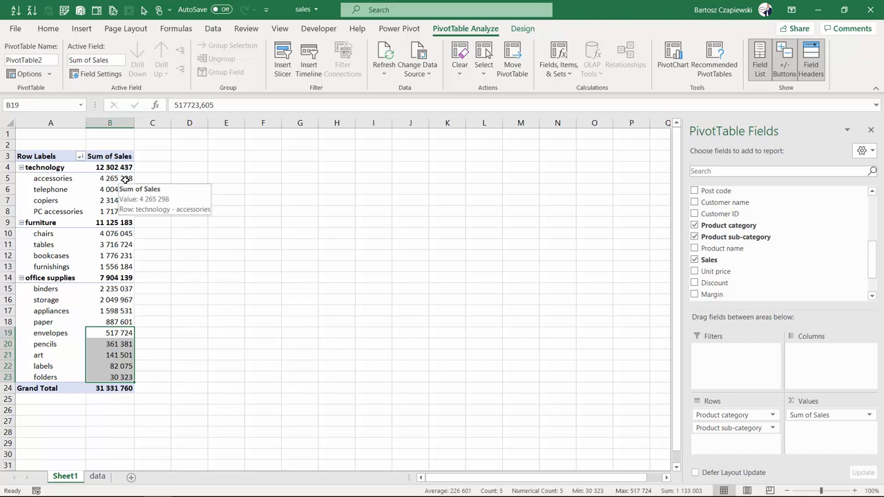
mouse_move(172, 350)
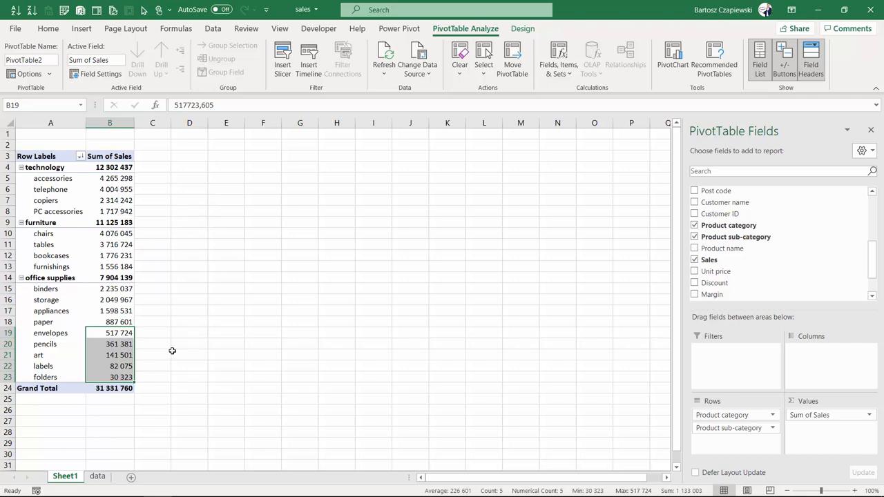
mouse_move(143, 334)
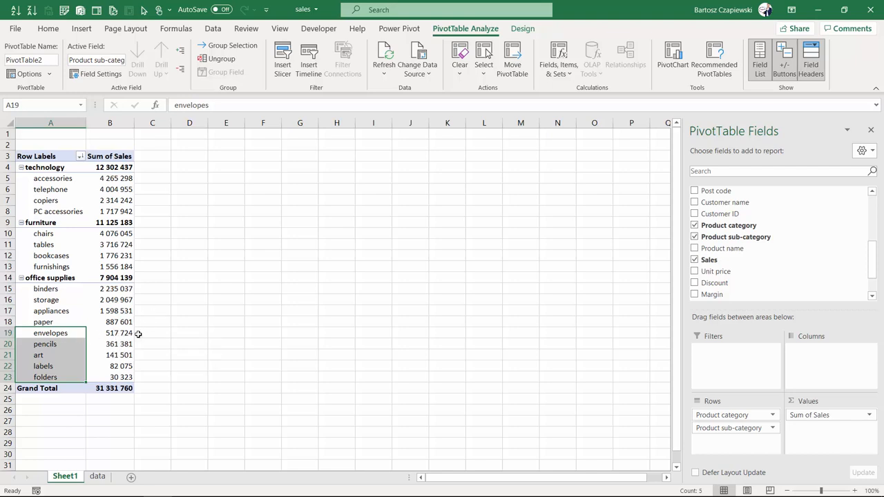
mouse_move(116, 333)
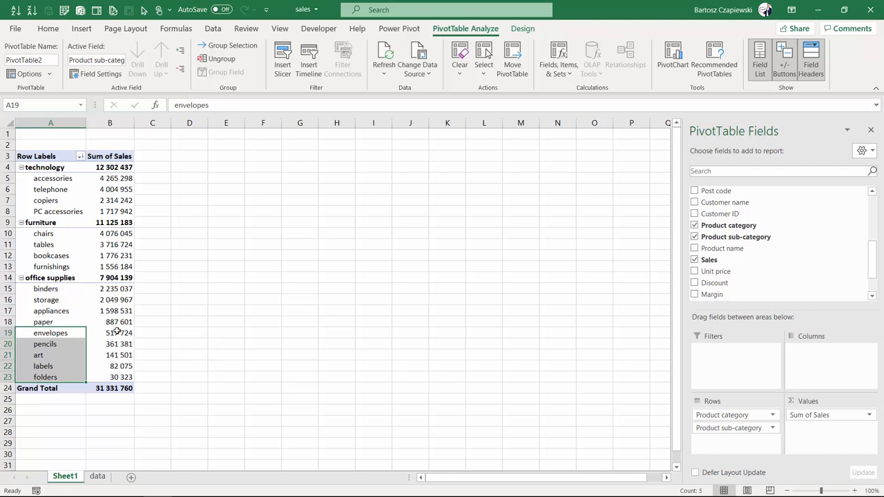
mouse_move(61, 334)
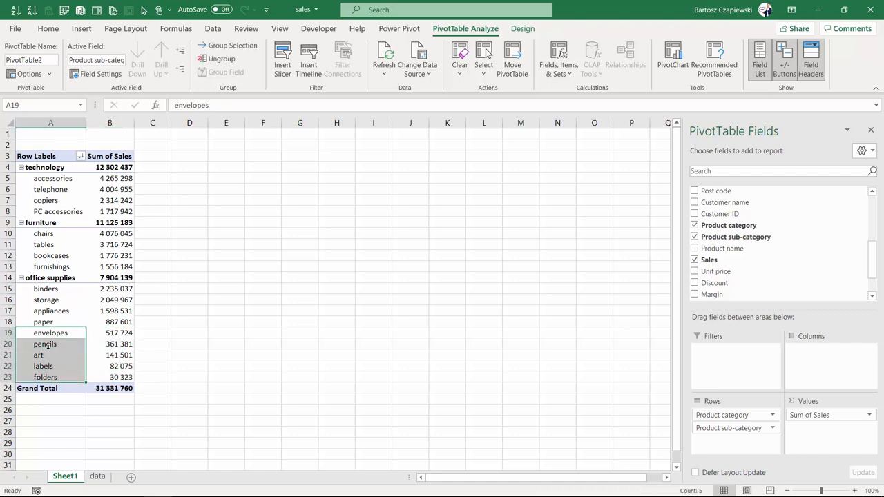
Open the context menu for the five selected office-supplies sub-category labels
right_click(45, 343)
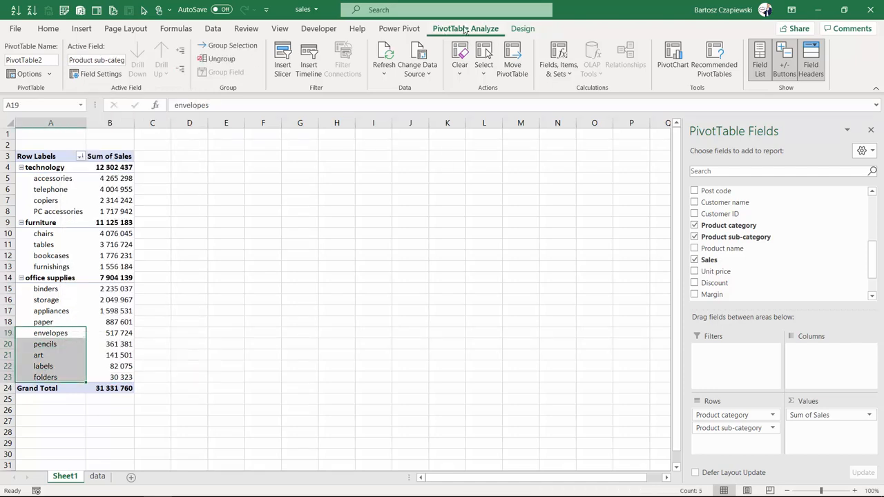
mouse_move(228, 45)
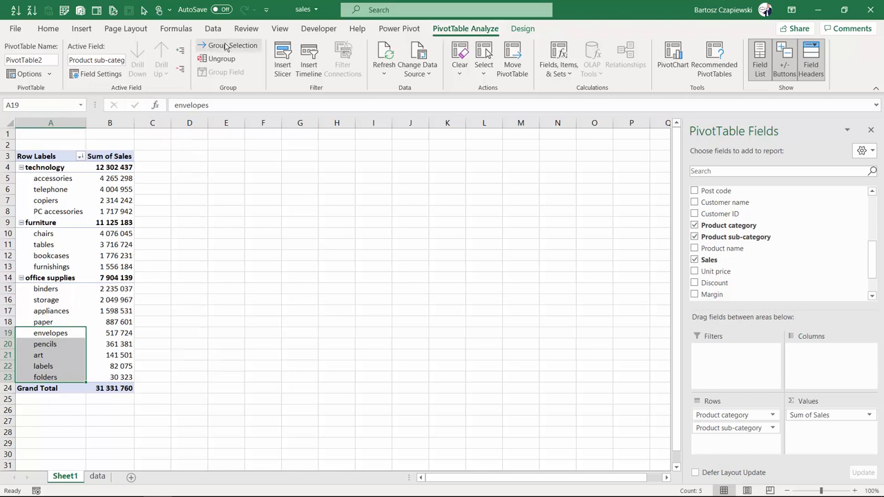
mouse_move(227, 45)
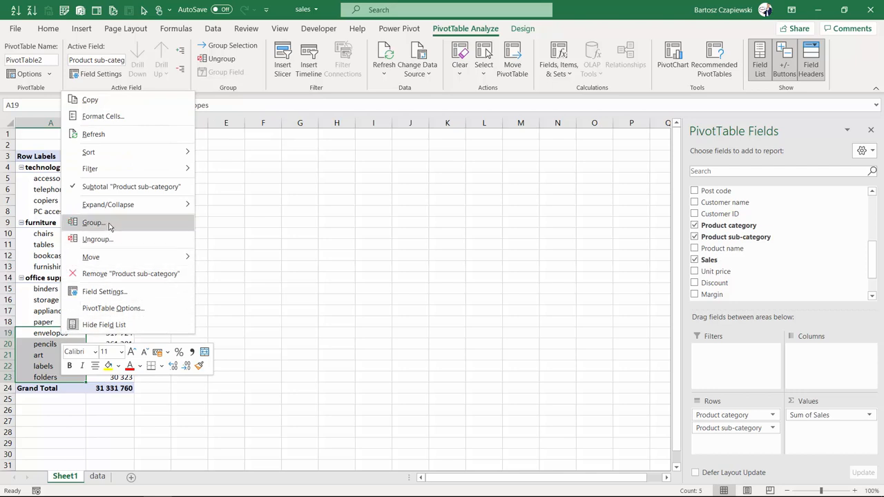
Group envelopes, pencils, art, labels and folders into Group1, adding Product sub-category2 to Rows
click(94, 222)
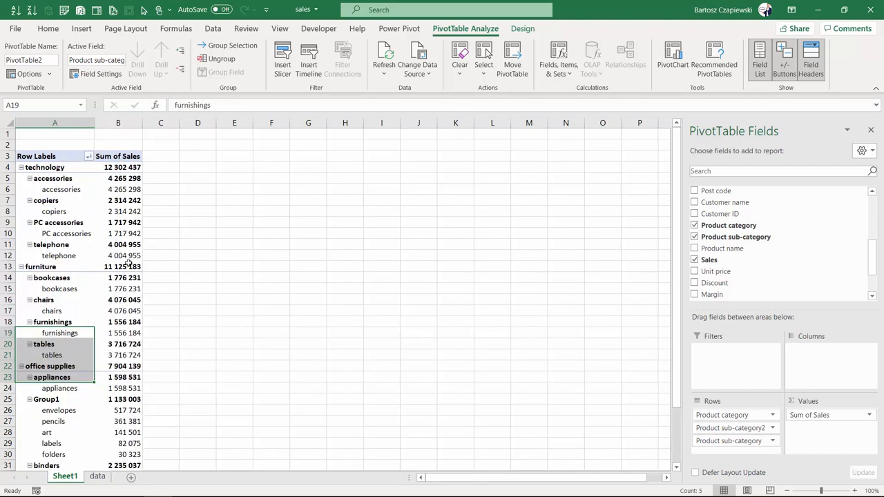
mouse_move(118, 267)
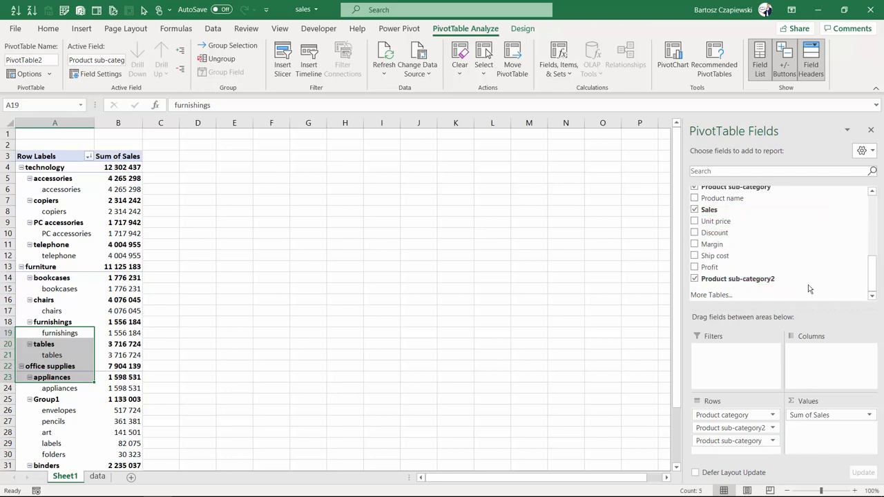
mouse_move(870, 308)
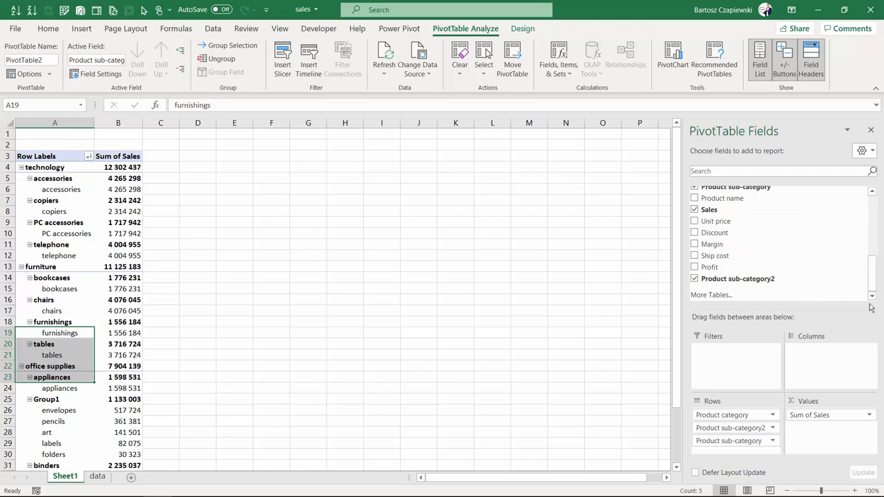
mouse_move(331, 299)
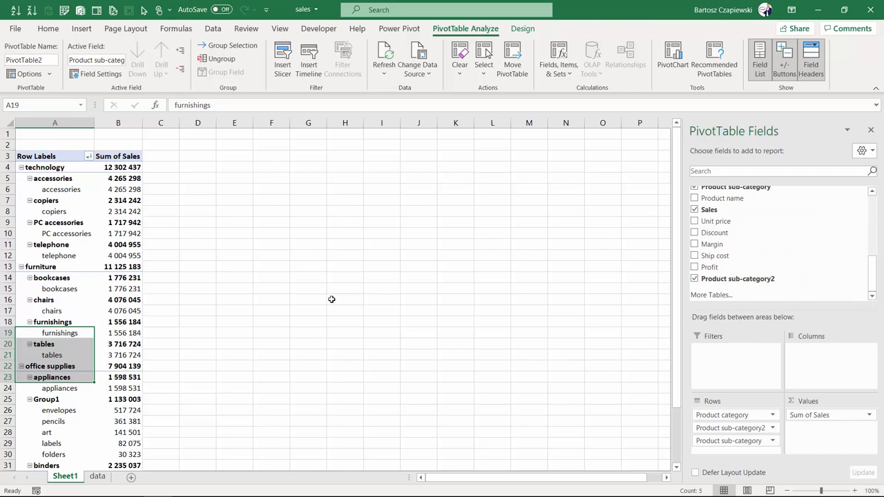
mouse_move(333, 299)
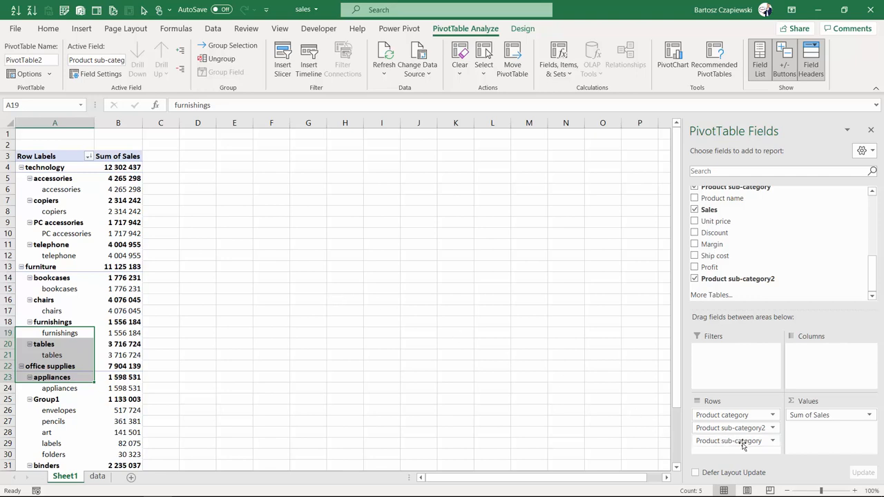
mouse_move(726, 445)
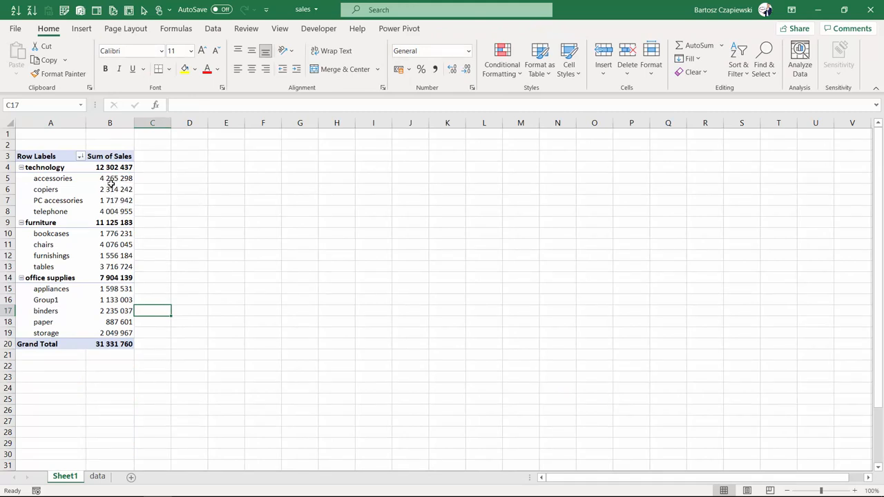
mouse_move(107, 194)
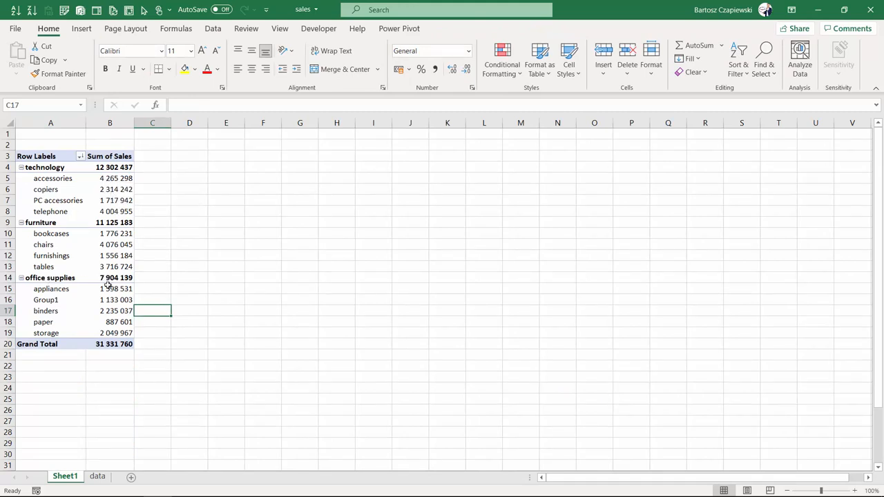
Select the Group1 label in cell A16 after removing the original sub-category field
click(46, 299)
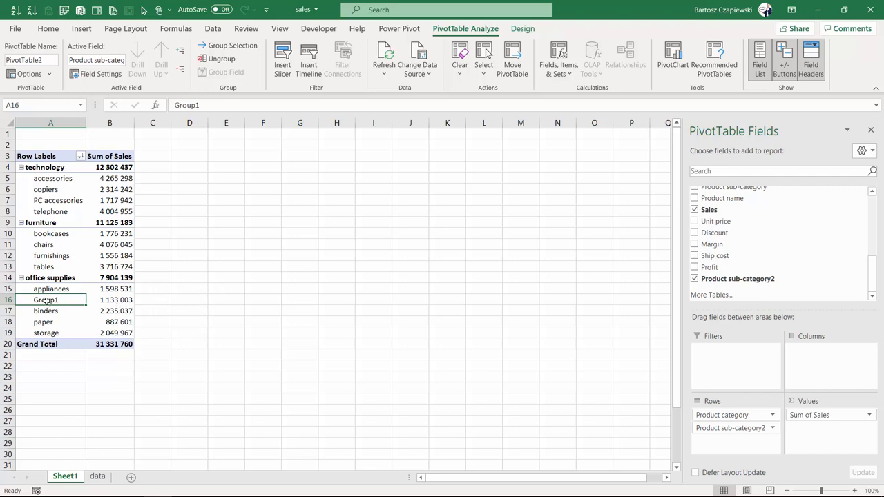
mouse_move(243, 301)
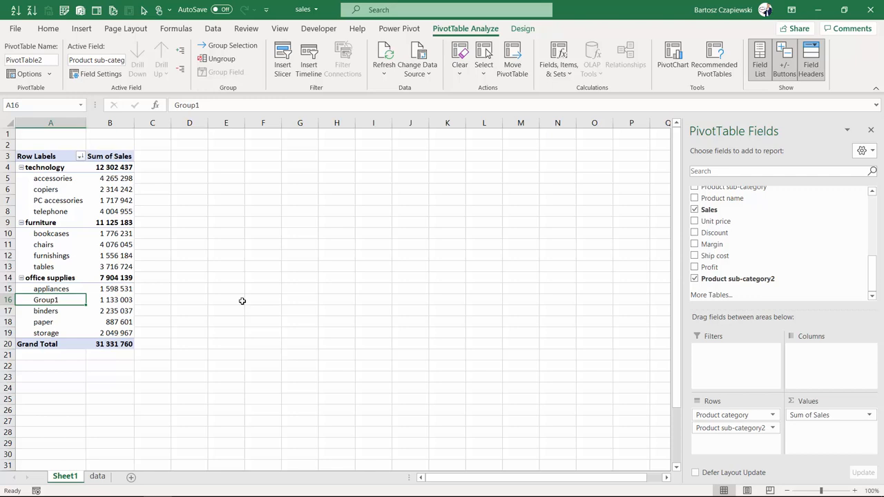
mouse_move(207, 105)
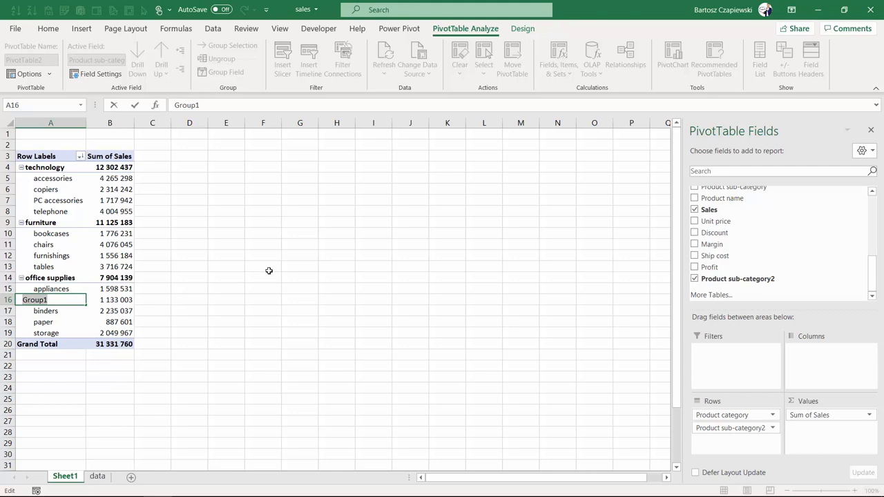
Rename Group1 to 'small items' and select rows in the pivot
text(small items)
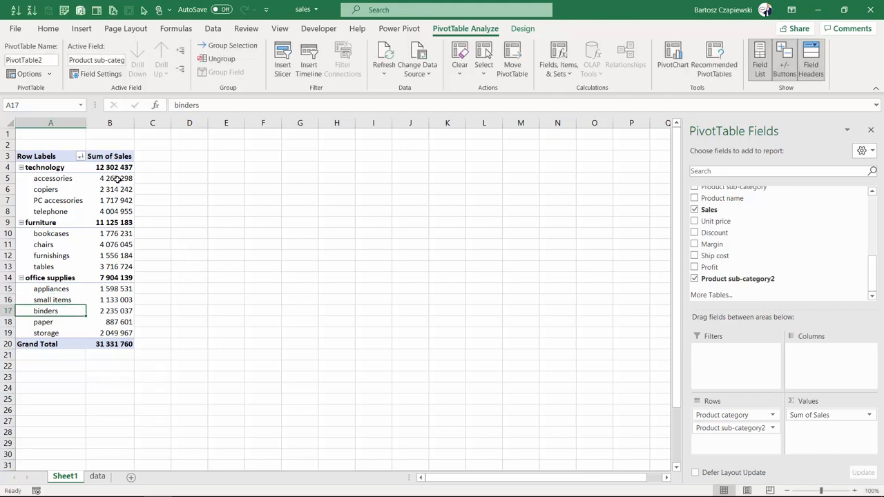
click(110, 178)
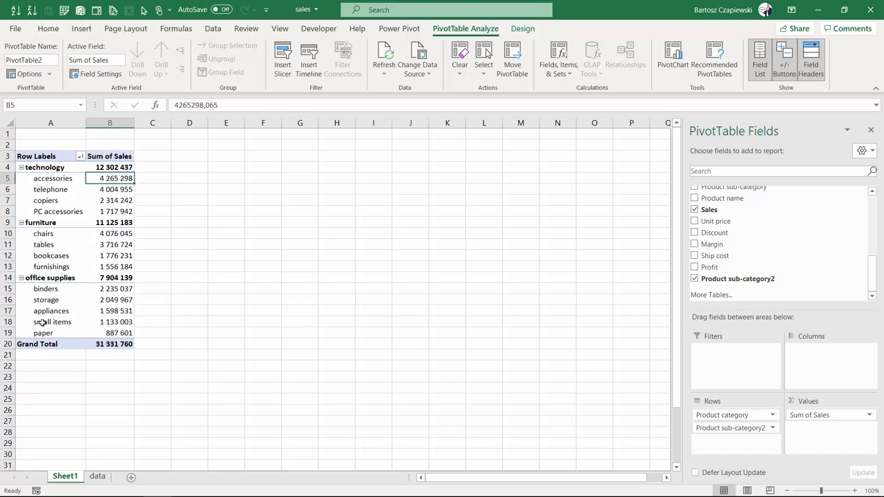
click(109, 322)
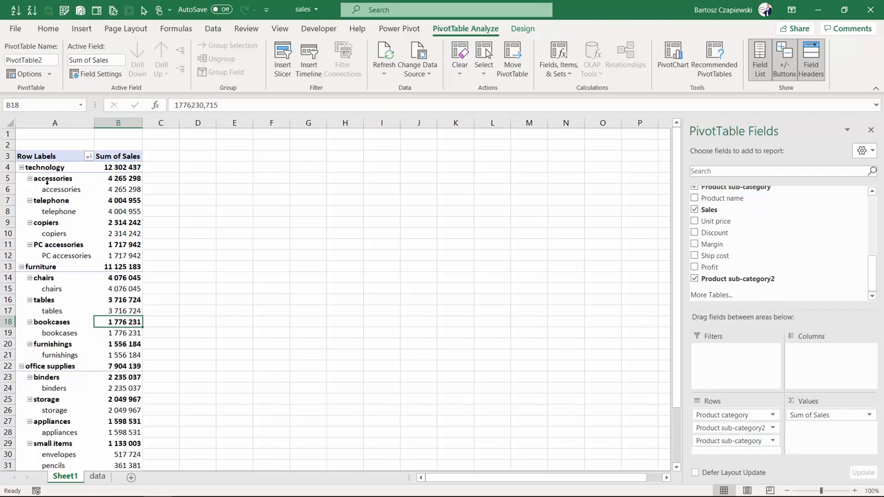
right_click(52, 178)
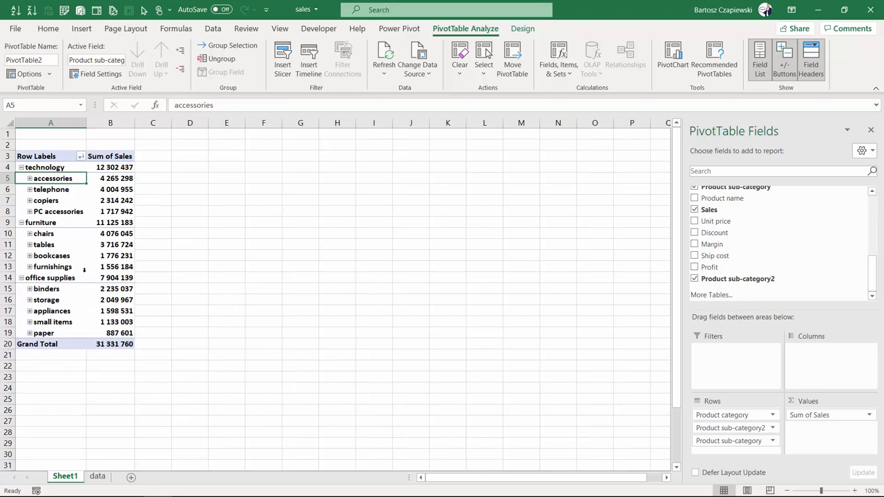
mouse_move(101, 320)
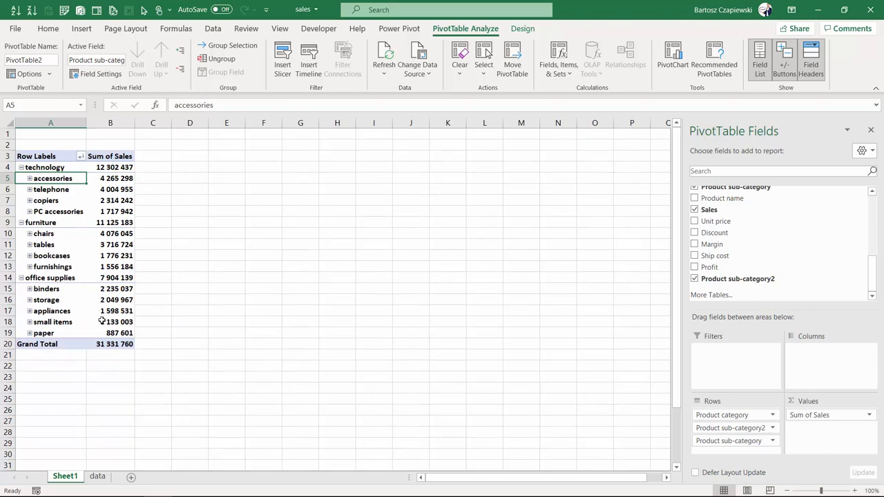
mouse_move(30, 328)
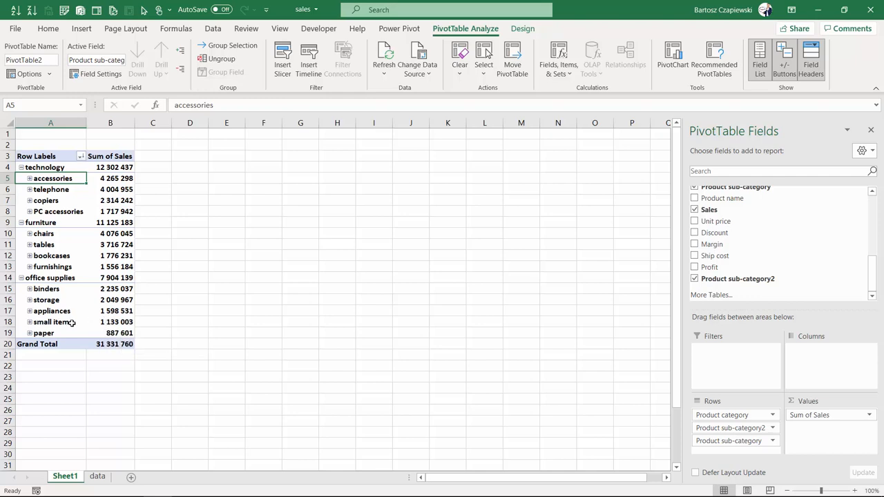
Relabel the small items group in cell A18 as 'small items (G)'
click(54, 322)
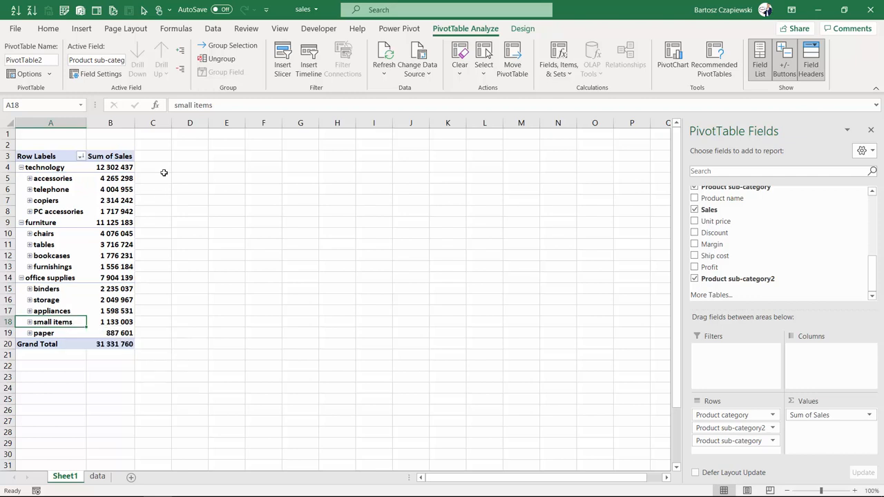
text(()
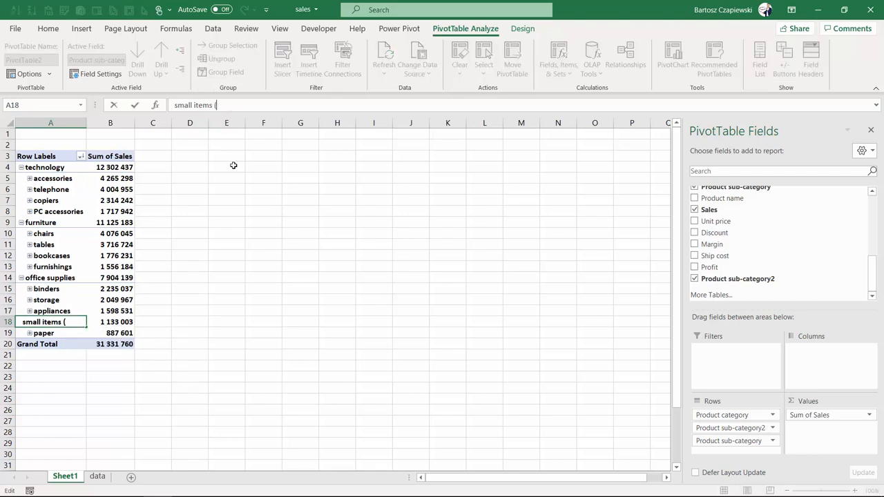
text(g)
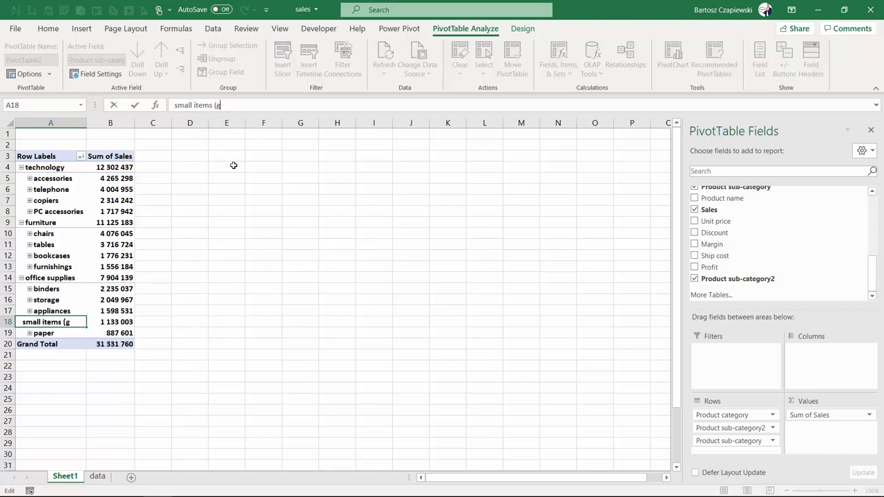
key(enter)
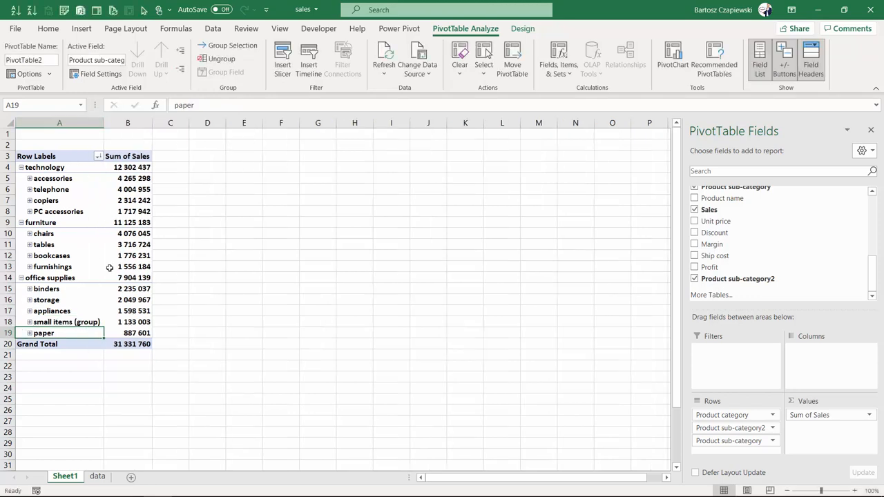
double_click(54, 322)
text(G)
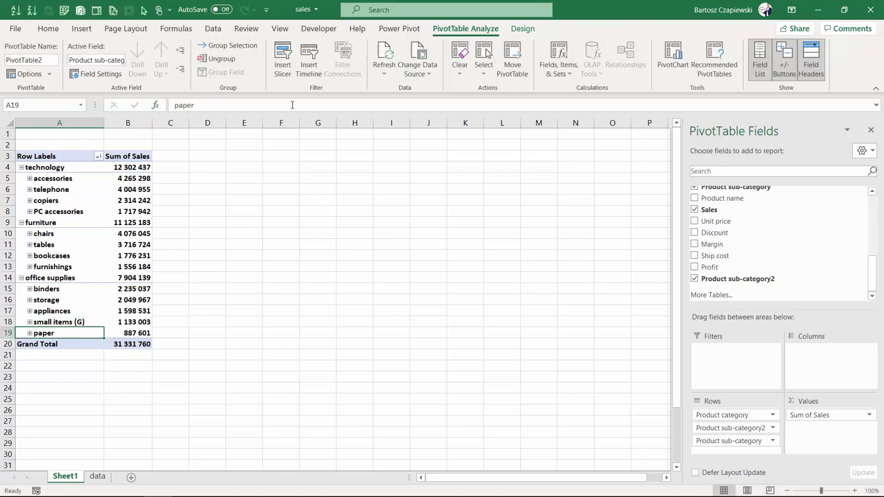
click(58, 322)
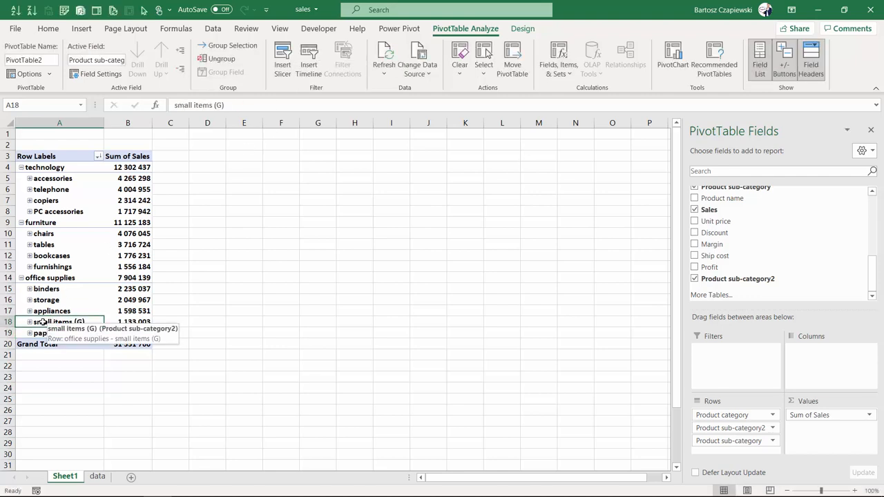
click(29, 321)
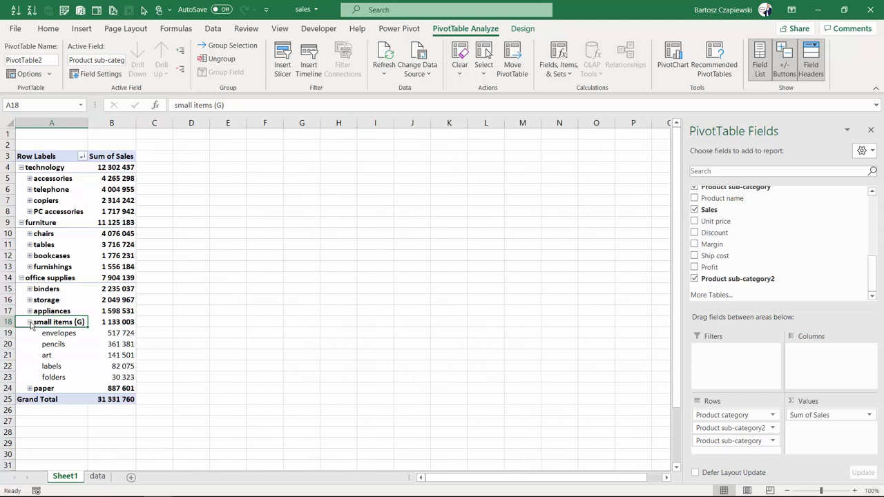
mouse_move(61, 359)
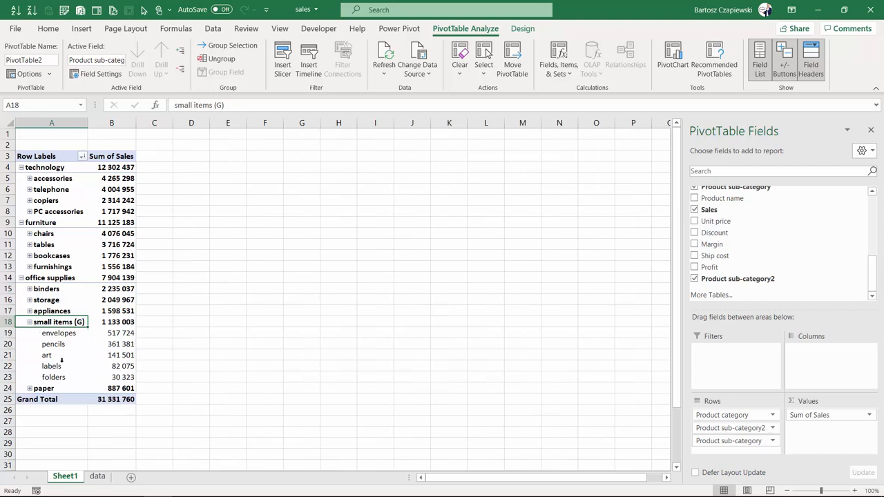
click(30, 321)
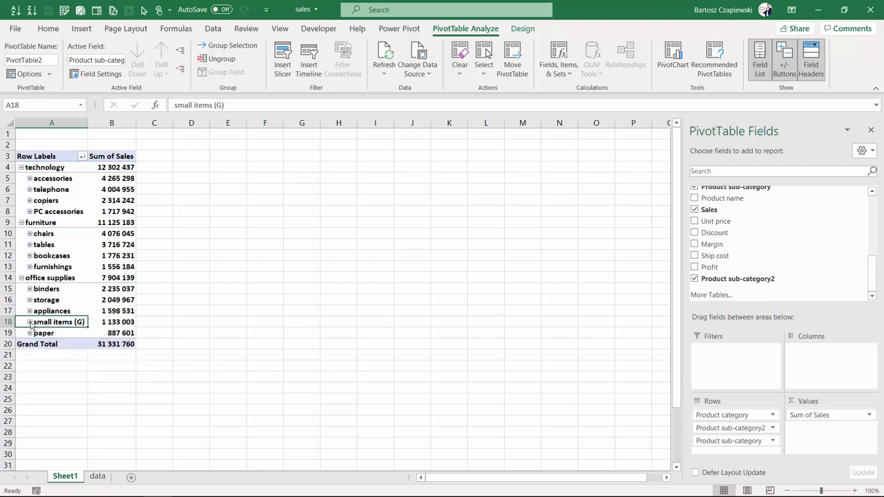
mouse_move(187, 307)
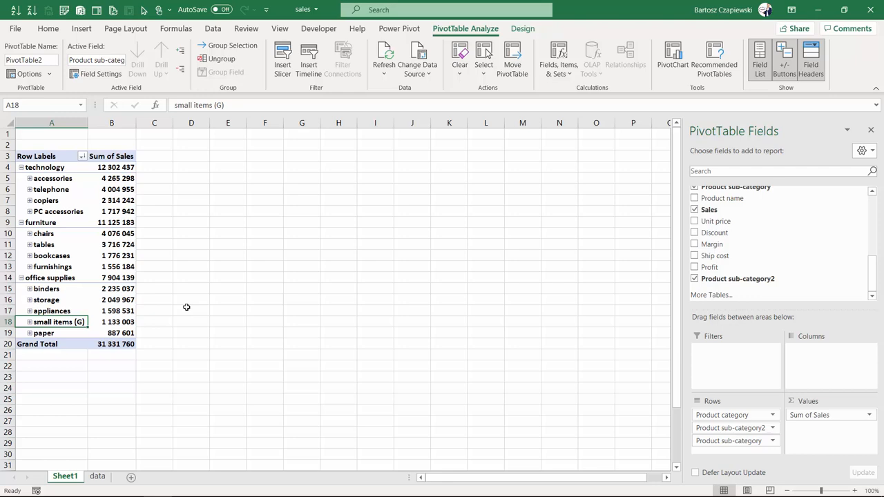
right_click(59, 322)
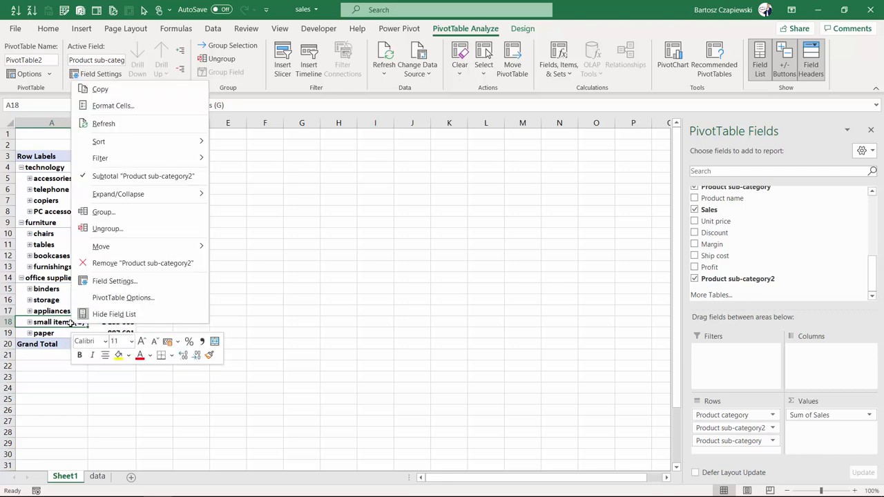
mouse_move(107, 228)
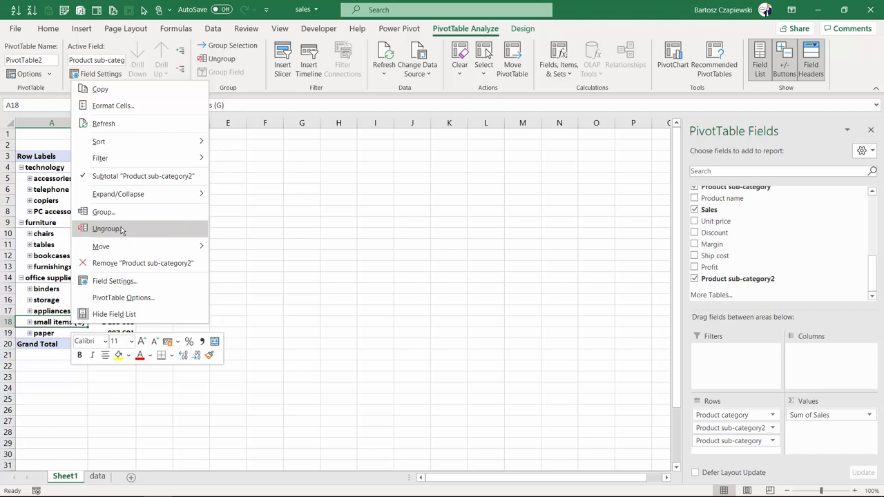
click(108, 229)
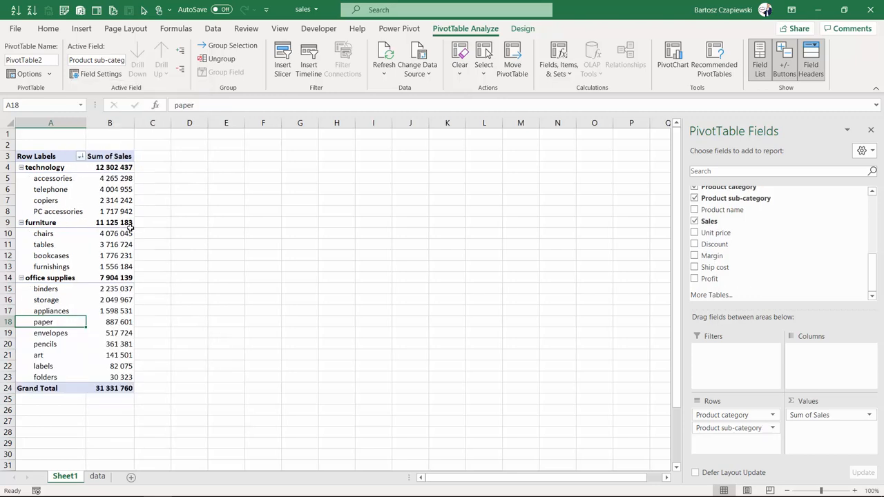
mouse_move(204, 256)
text(small items (G))
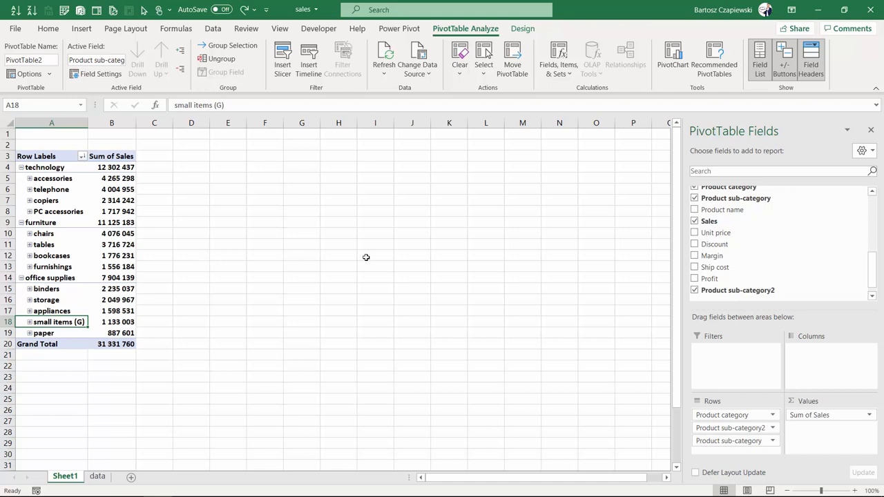
mouse_move(662, 285)
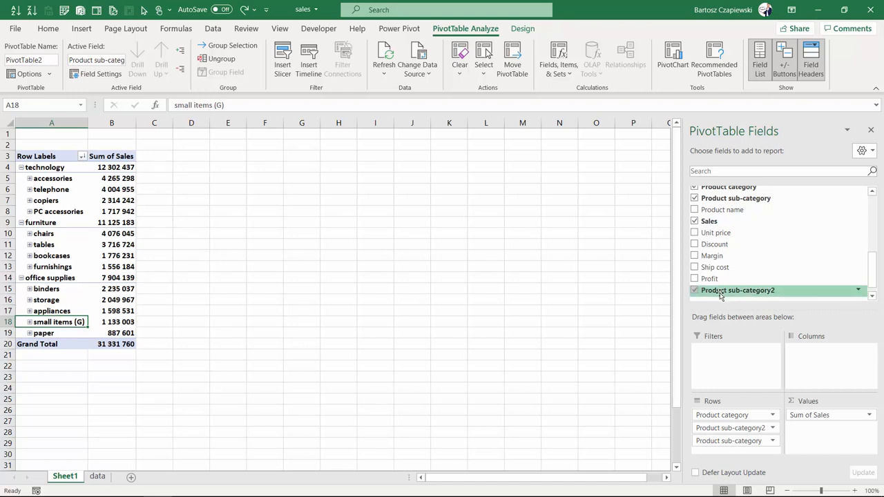
Set the Product sub-category2 field's custom name to 'Product sub-category Group'
click(111, 245)
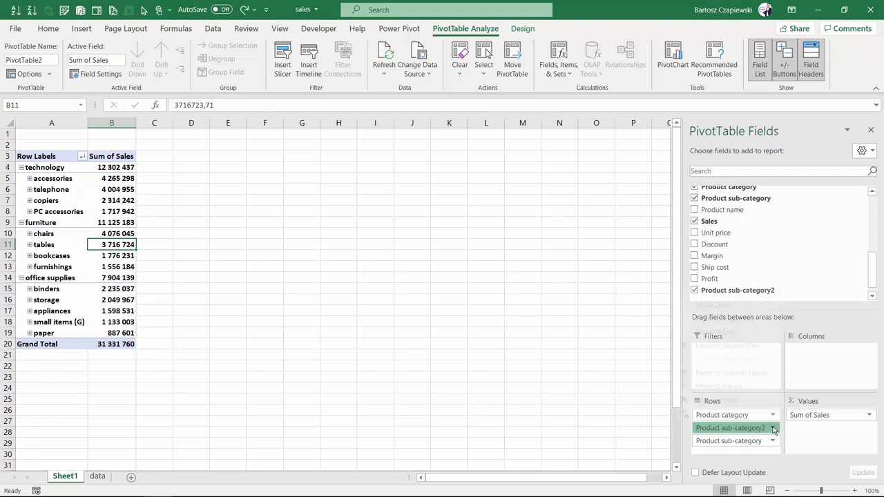
click(771, 427)
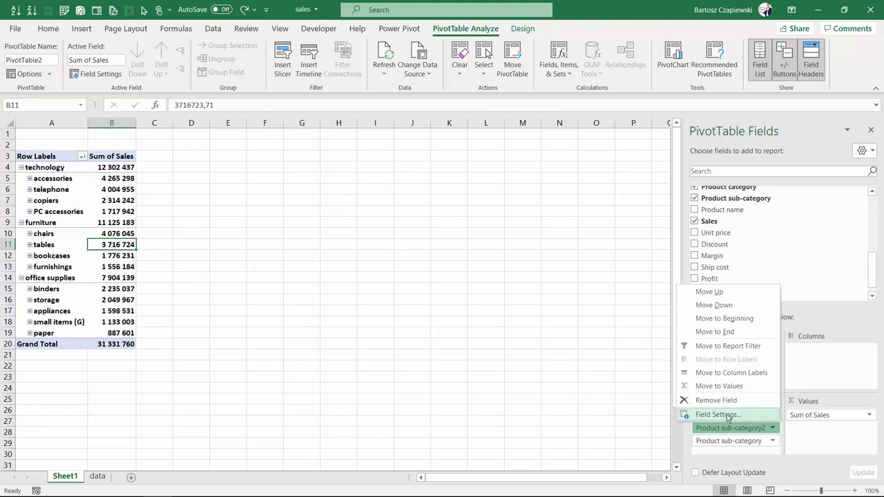
click(717, 414)
text(Product sub-category Group)
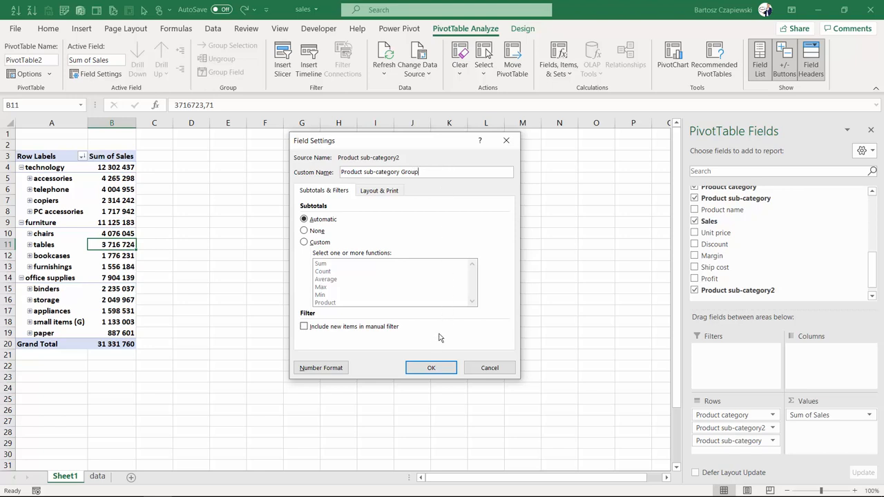
click(431, 367)
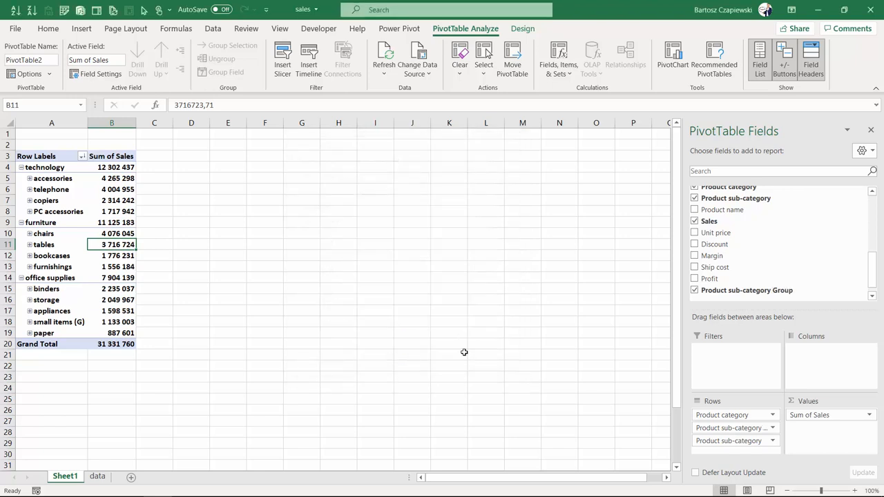